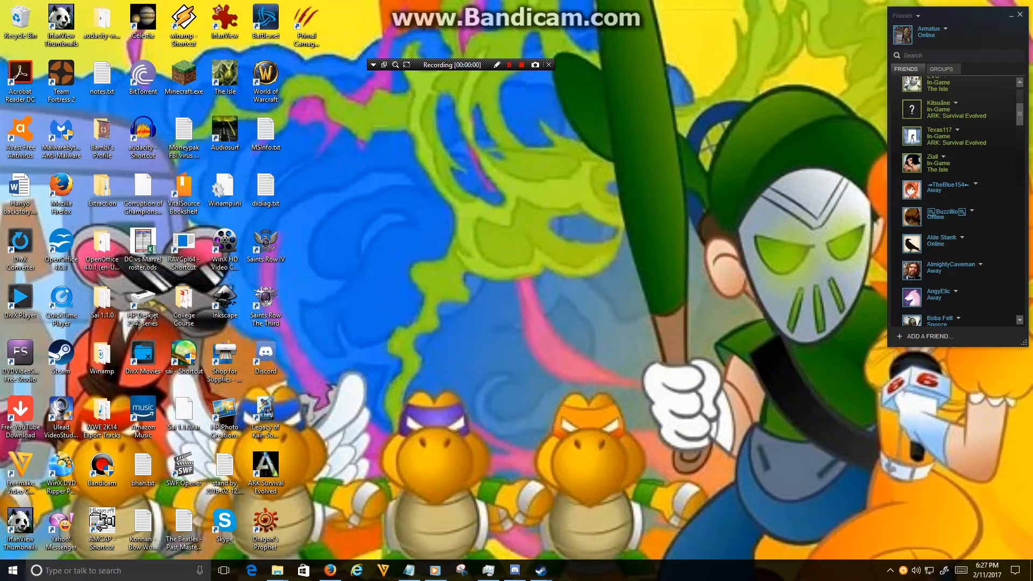
mouse_move(513, 570)
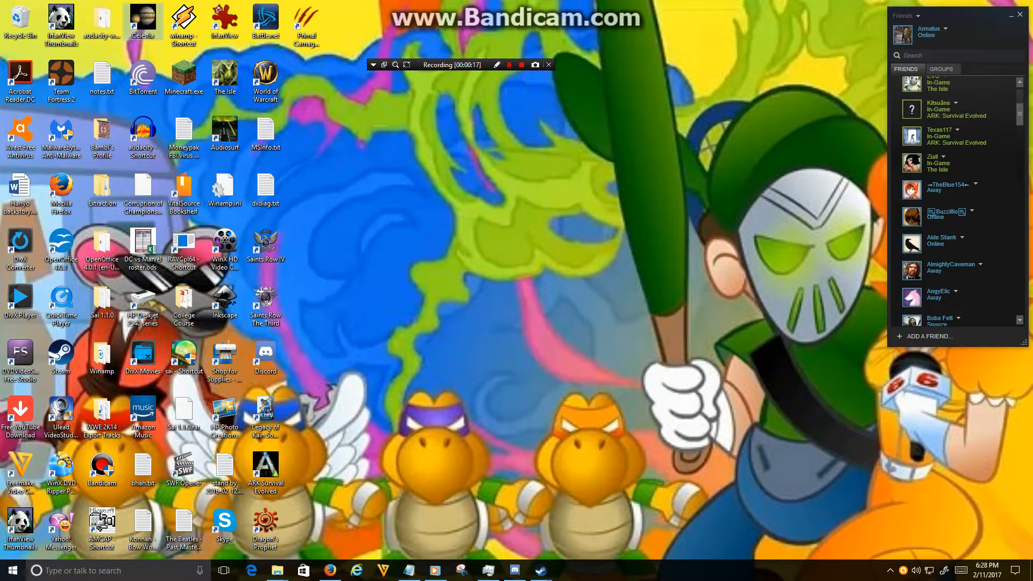
Launch Celestia from its desktop shortcut to show Earth in space.
double_click(143, 20)
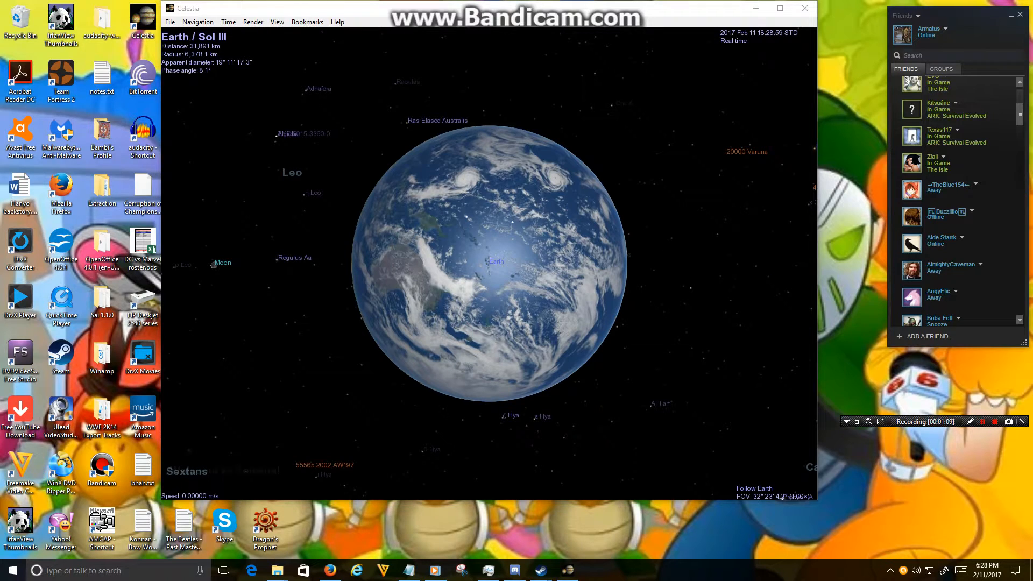
Switch to Firefox showing the Wikipedia article on the August 21, 2017 solar eclipse.
click(779, 8)
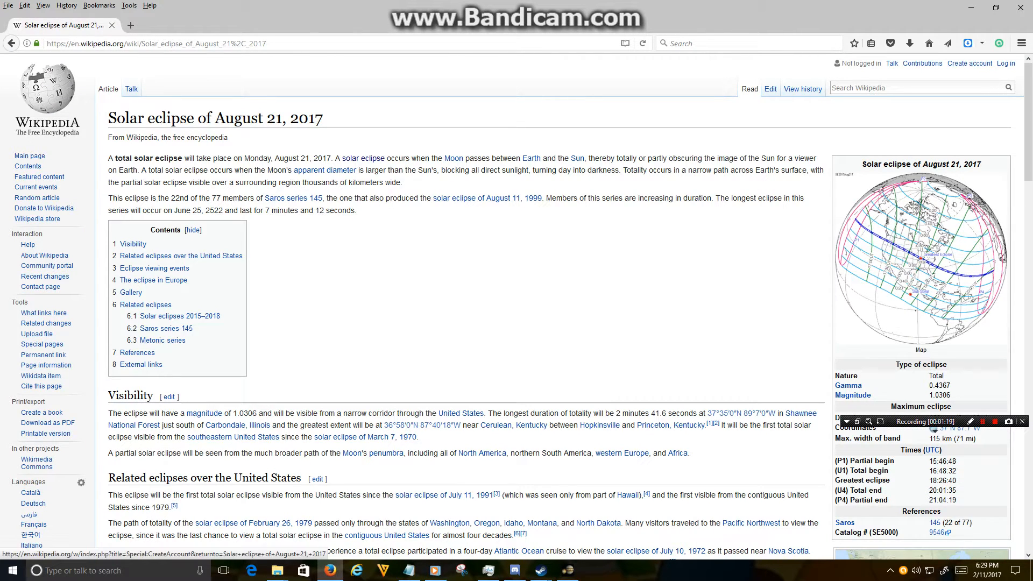
Bring Celestia back to the front, maximized with its Earth view.
click(567, 570)
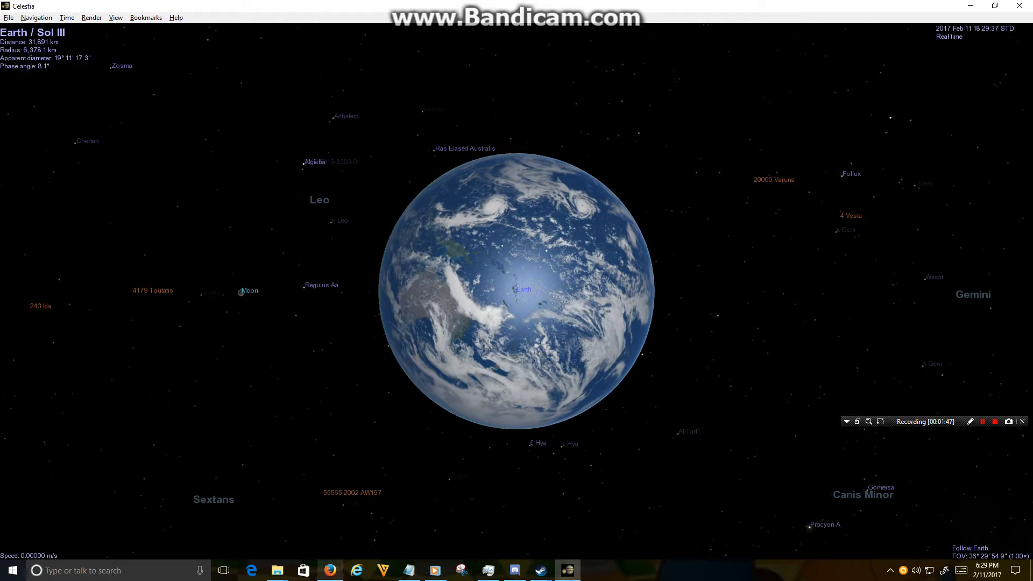
mouse_move(328, 570)
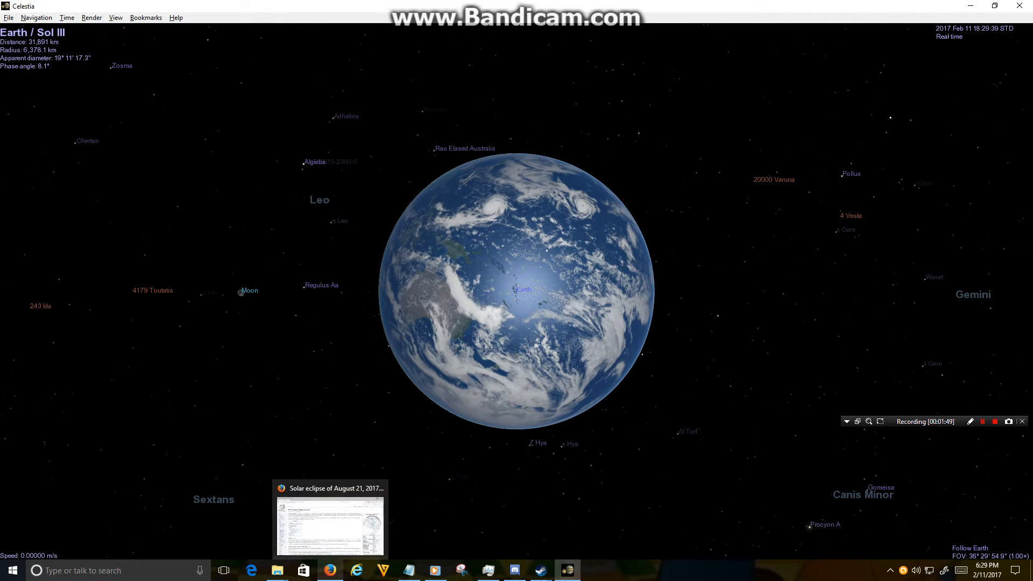
click(331, 519)
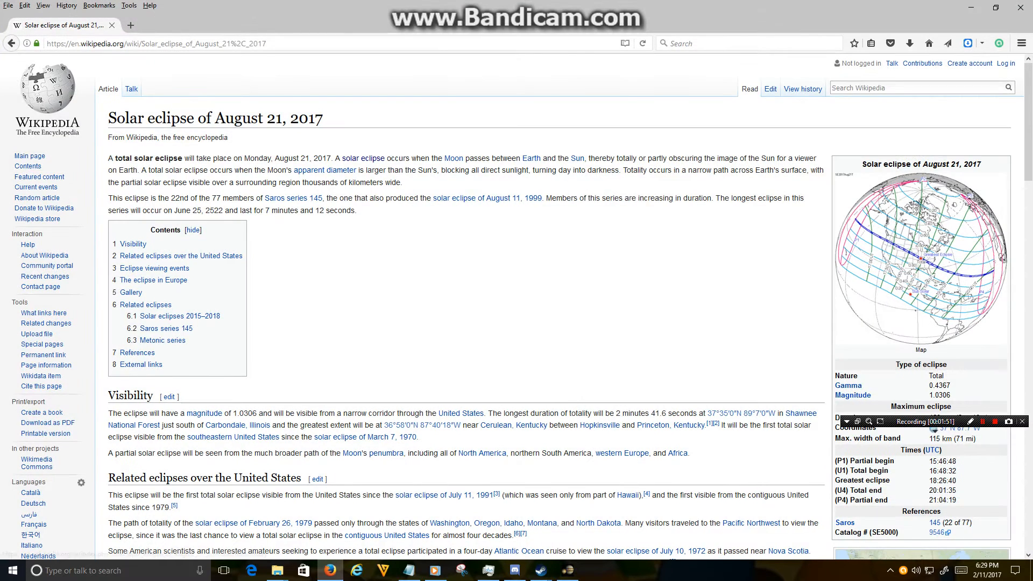
click(566, 570)
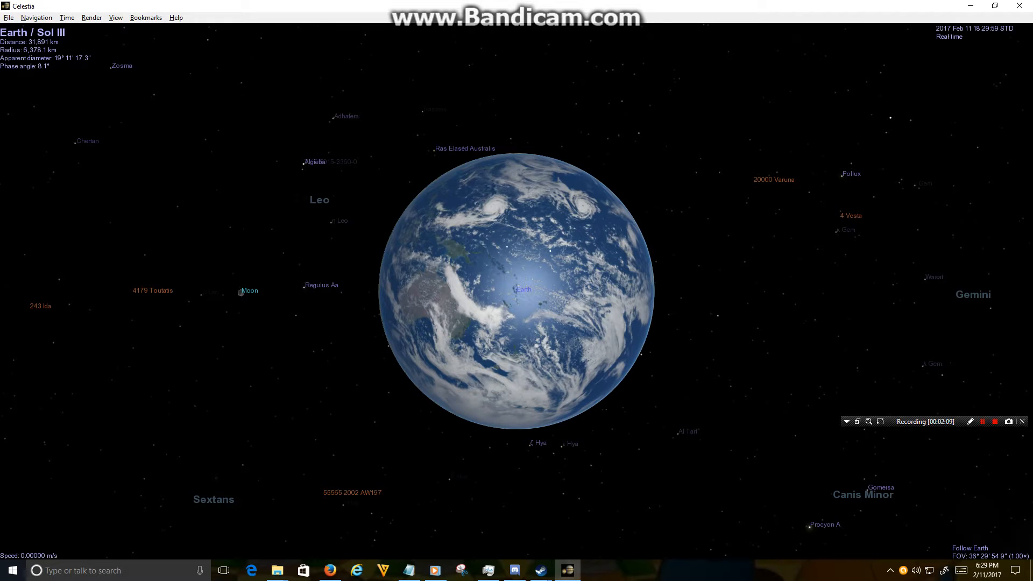
Raise the time rate to 100× toward August 21, 2017 and zoom closer to Earth.
key(l)
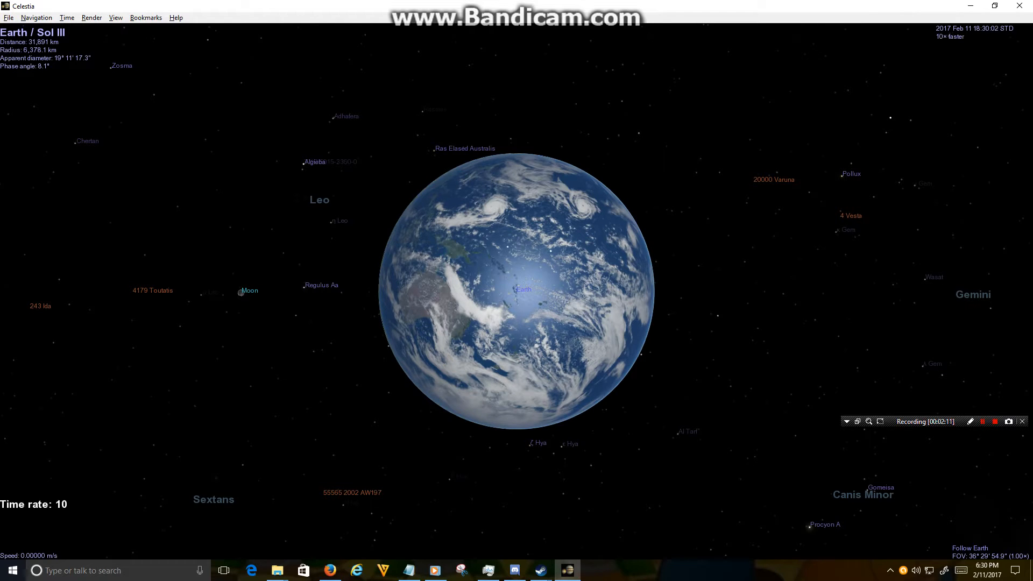
key(l)
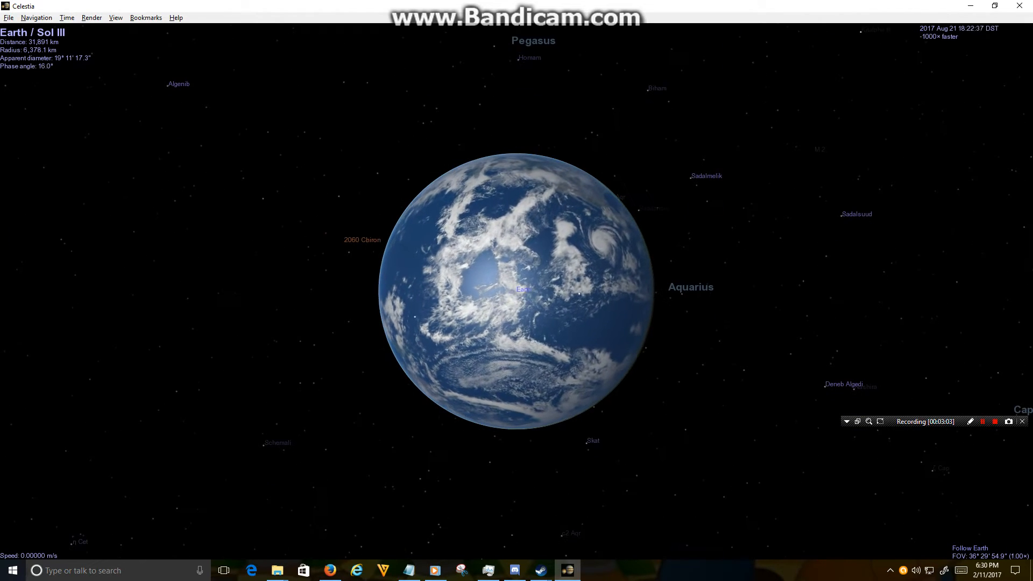
scroll(down, 3)
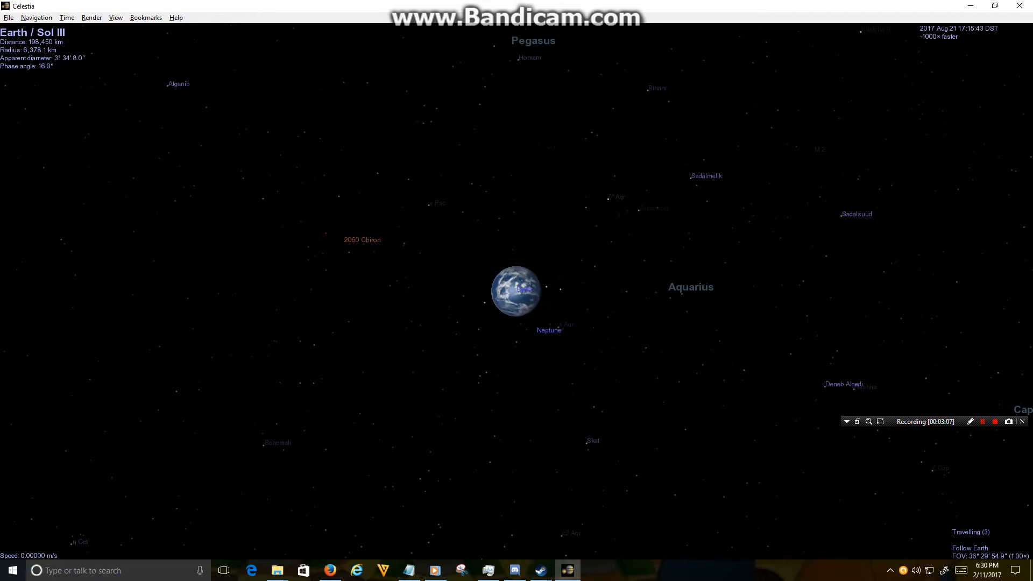
scroll(up, 3)
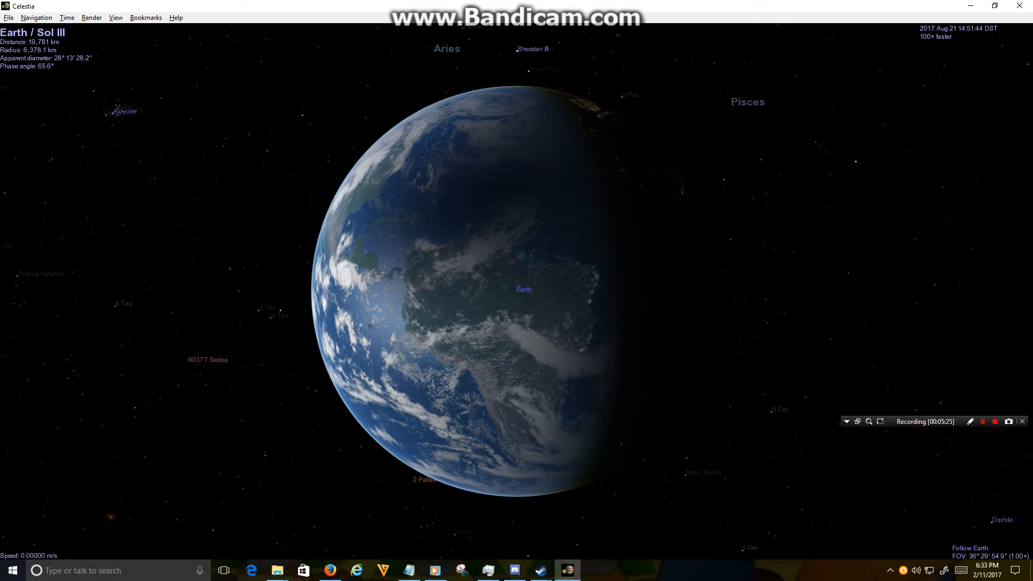
Pause time at 13:34:30 with the shadow over the US and zoom out until the Moon appears beside Earth.
key(l)
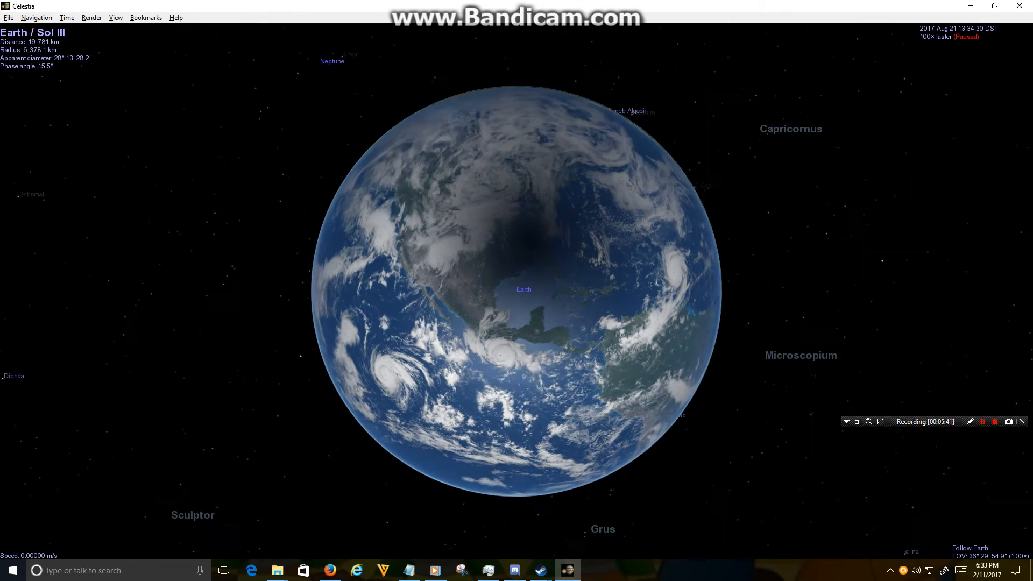
scroll(down, 3)
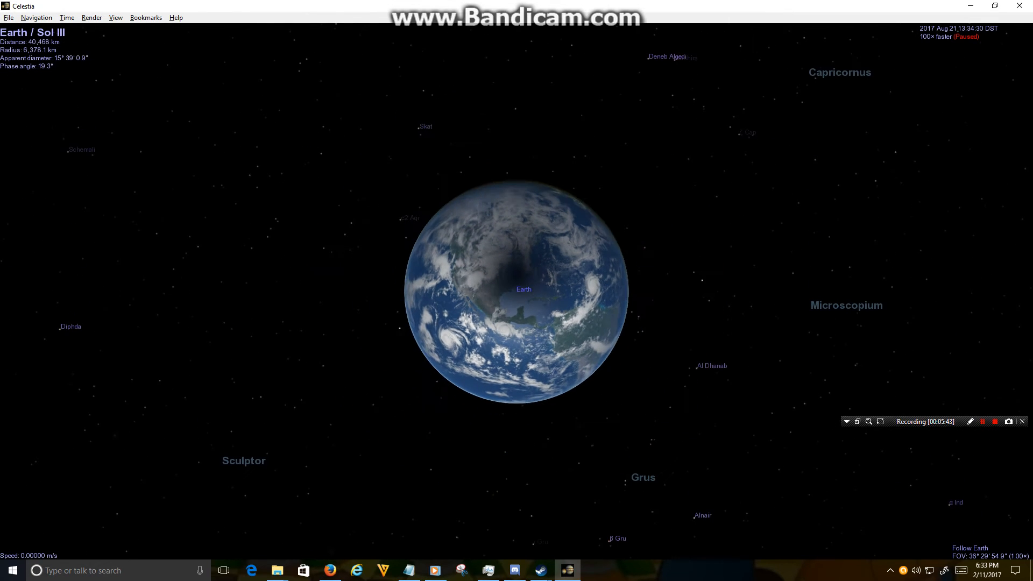
scroll(down, 3)
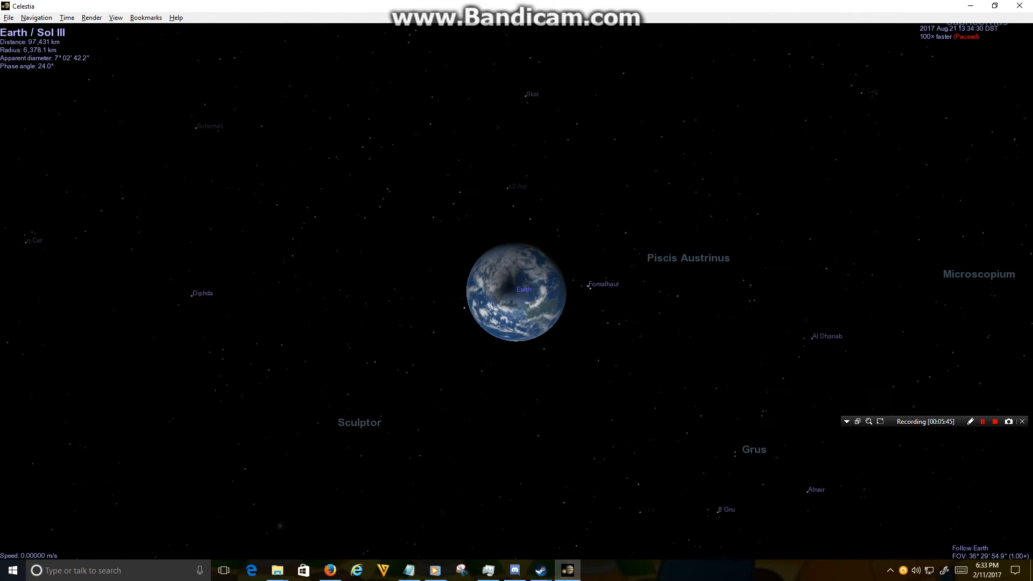
scroll(down, 3)
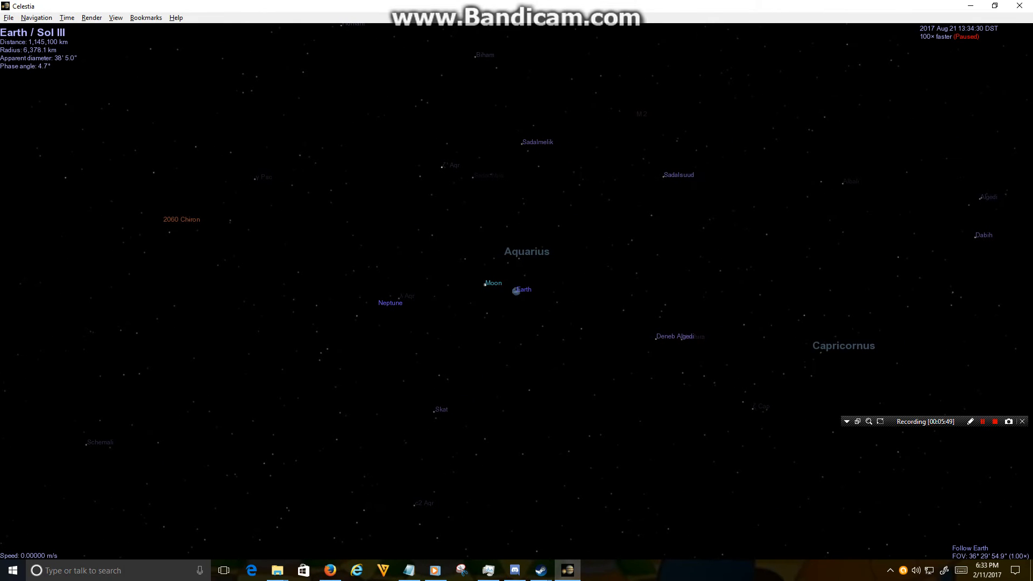
Select the Moon, go to it and follow it with Earth small behind.
click(493, 285)
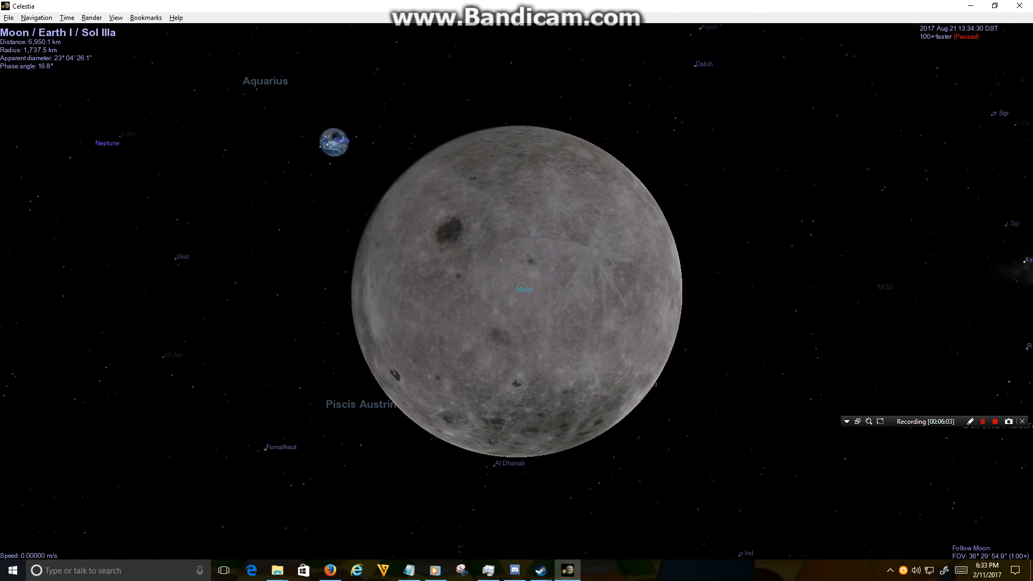
Select Earth again, travel back and follow it from about 2,756 km over the eclipse shadow.
click(333, 141)
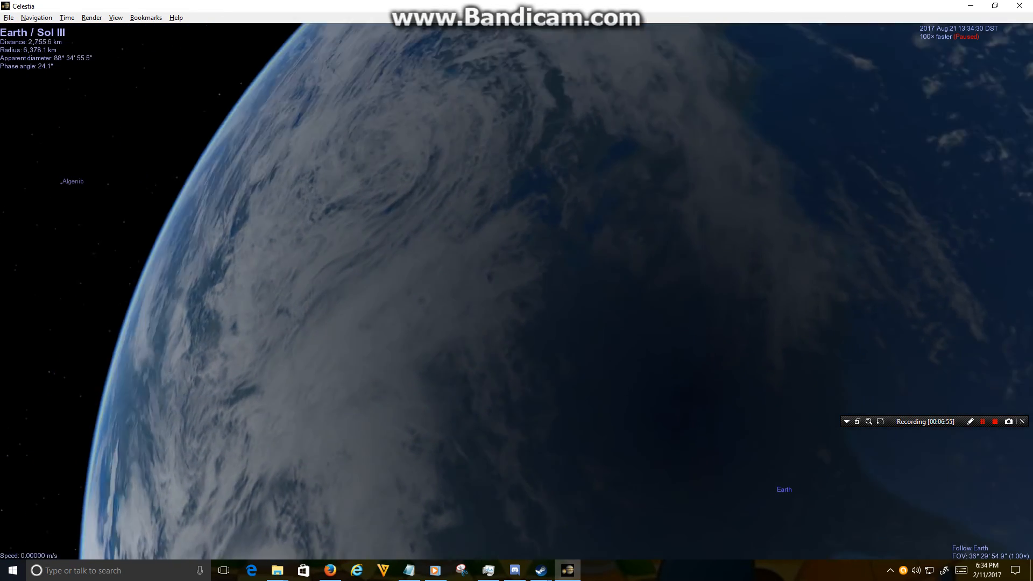
Zoom out to about 26,900 km showing the whole Earth with the eclipse shadow over the southeastern US.
scroll(down, 3)
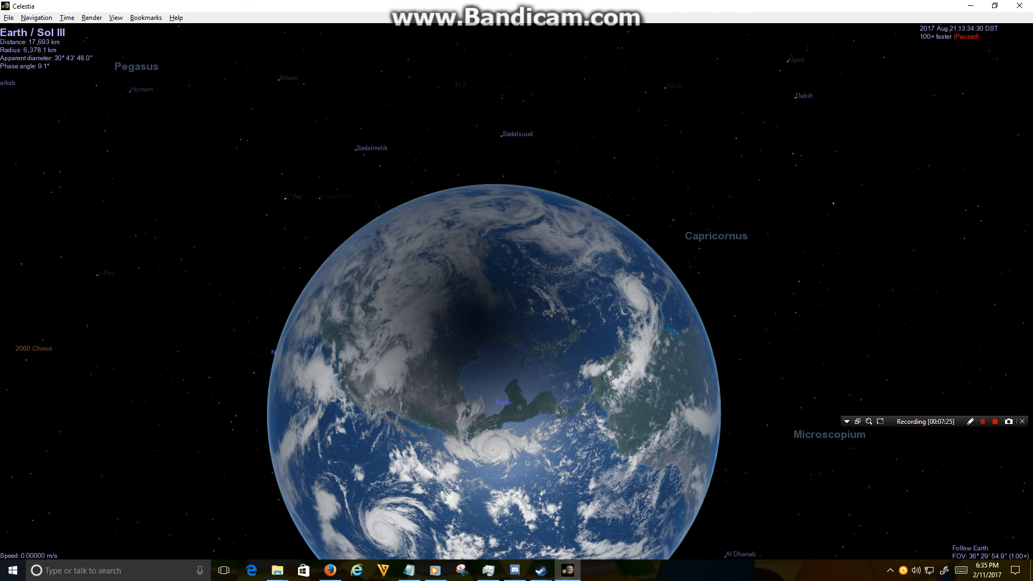
scroll(down, 3)
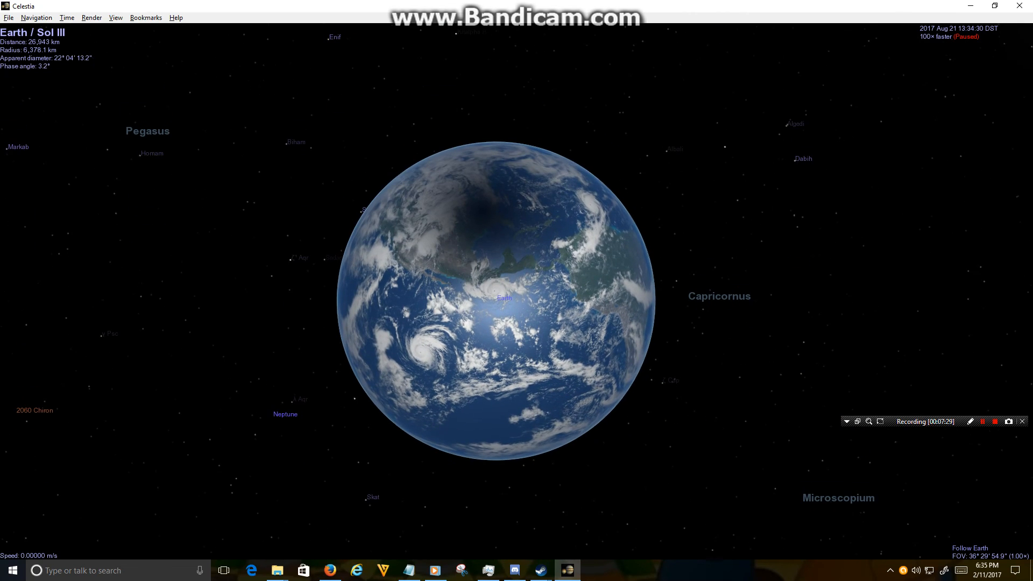